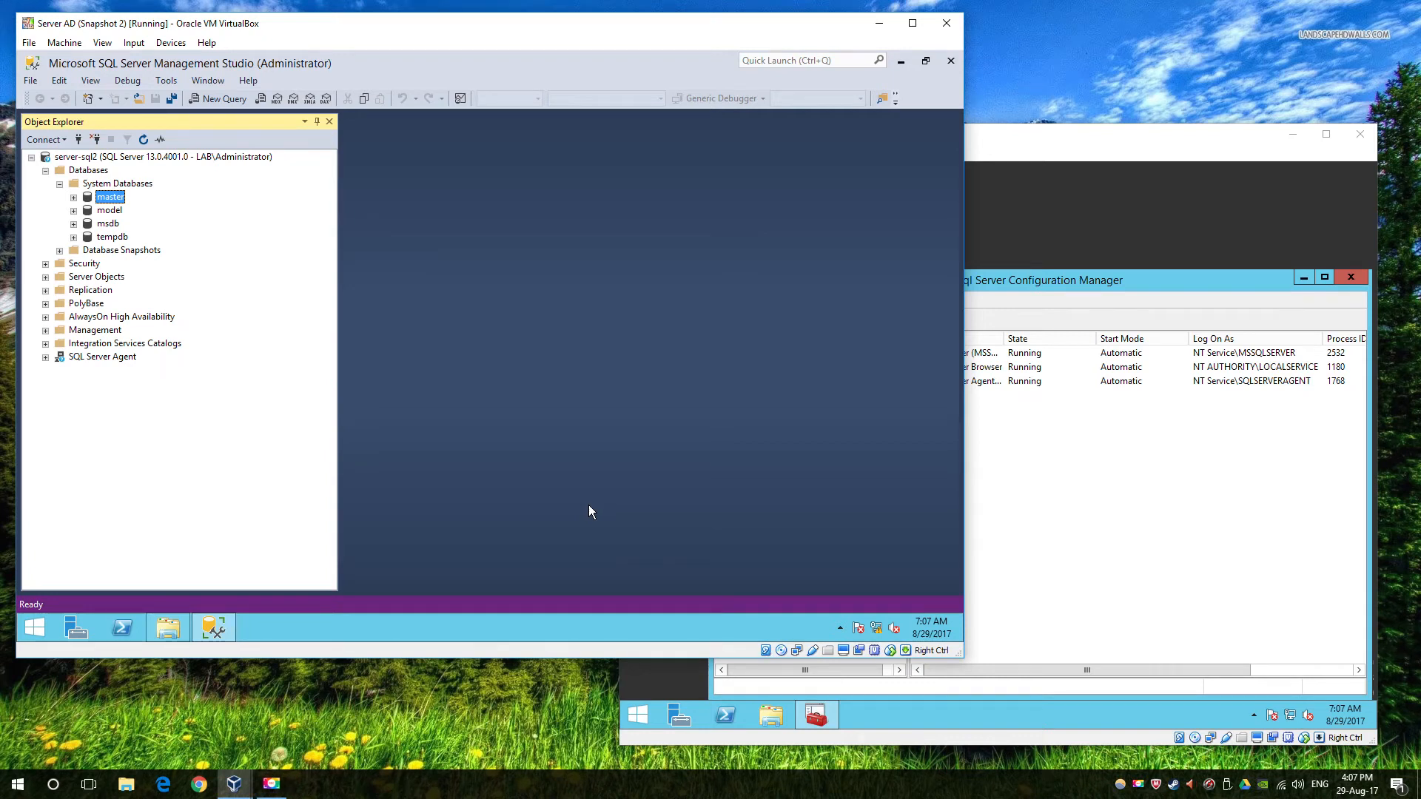
# Open the Back Up Database dialog for master via Tasks > Back Up
pyautogui.rightClick(110, 197)
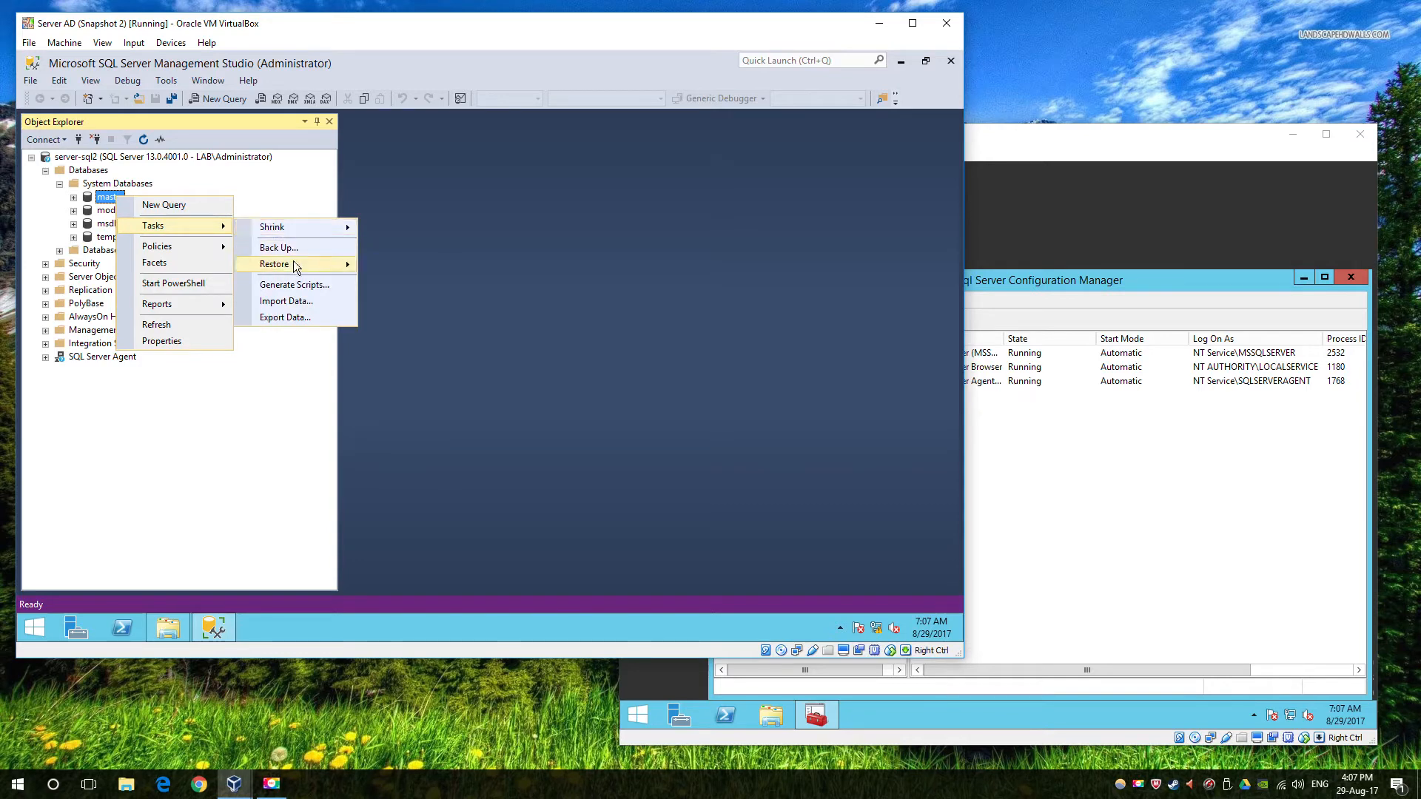
pyautogui.click(277, 247)
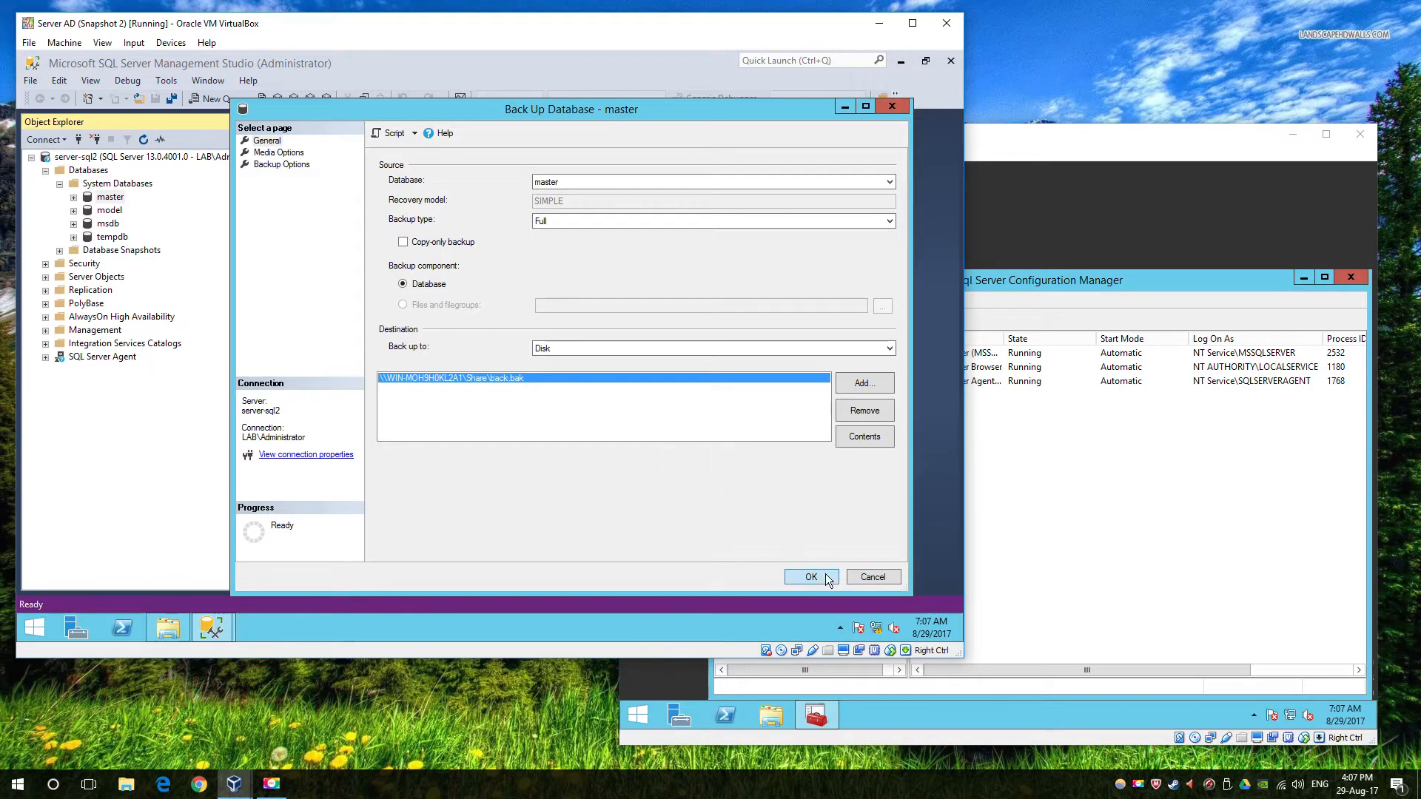
# Run the master backup and see it fail with access denied on the share
pyautogui.click(809, 577)
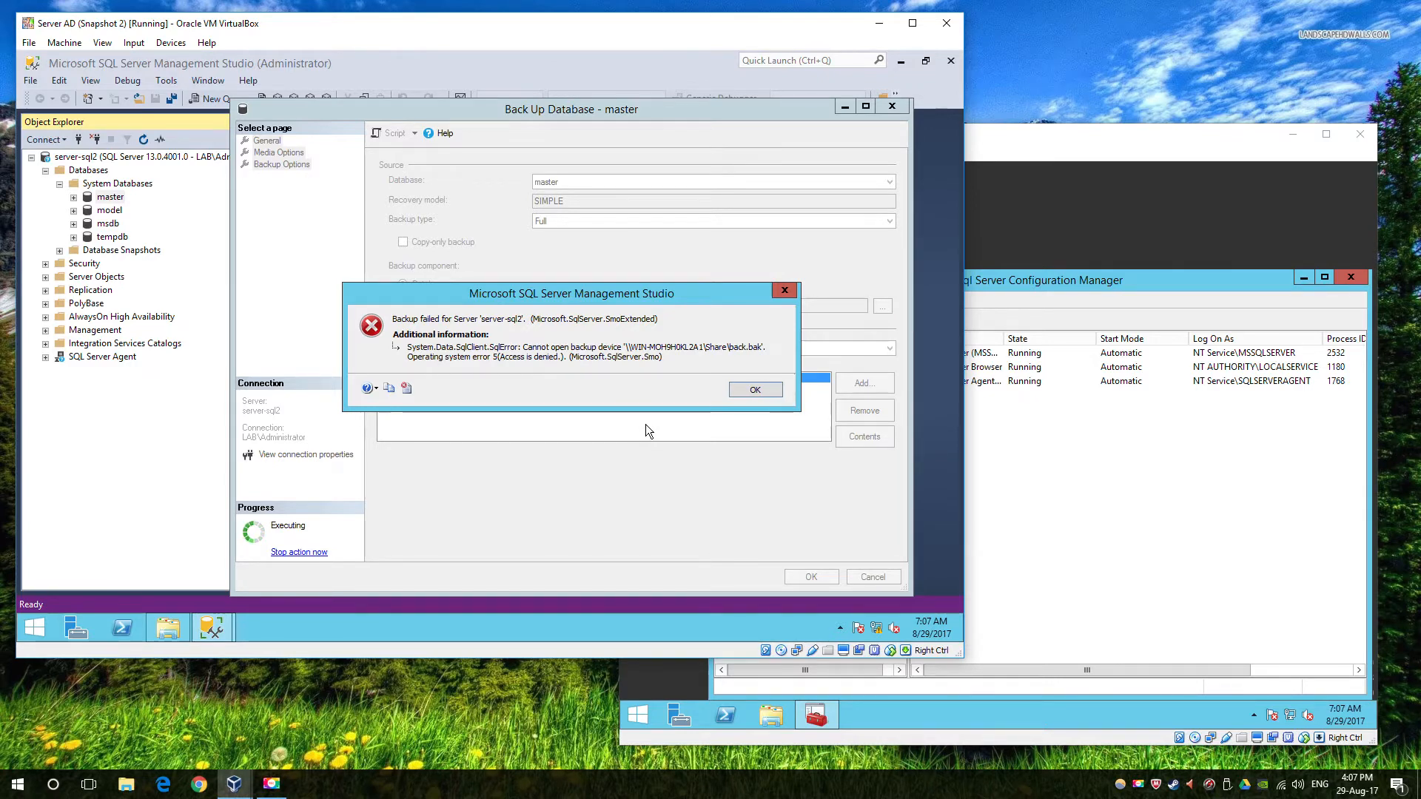
pyautogui.moveTo(167, 627)
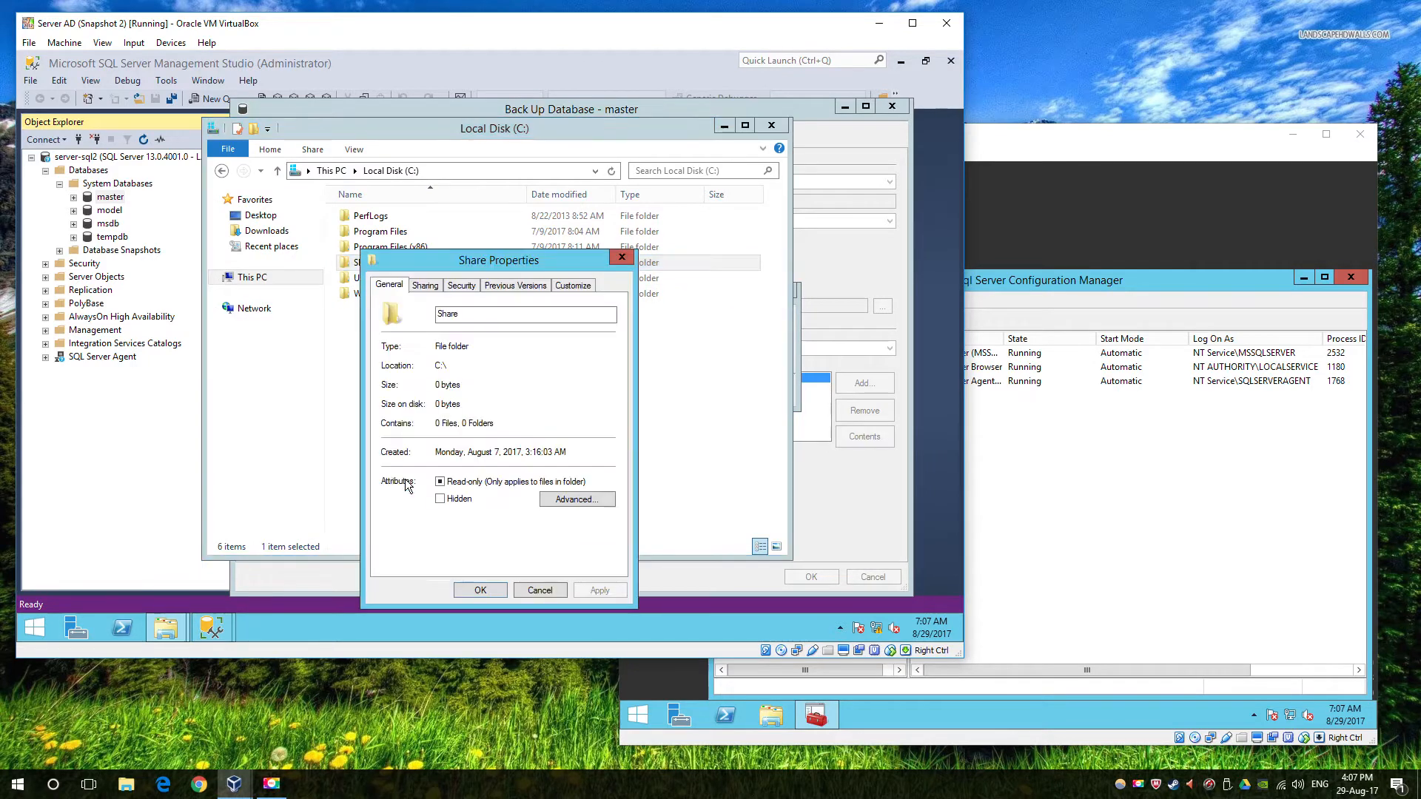
# Review the Share folder's sharing list (Administrator read/write) and cancel unchanged
pyautogui.click(425, 284)
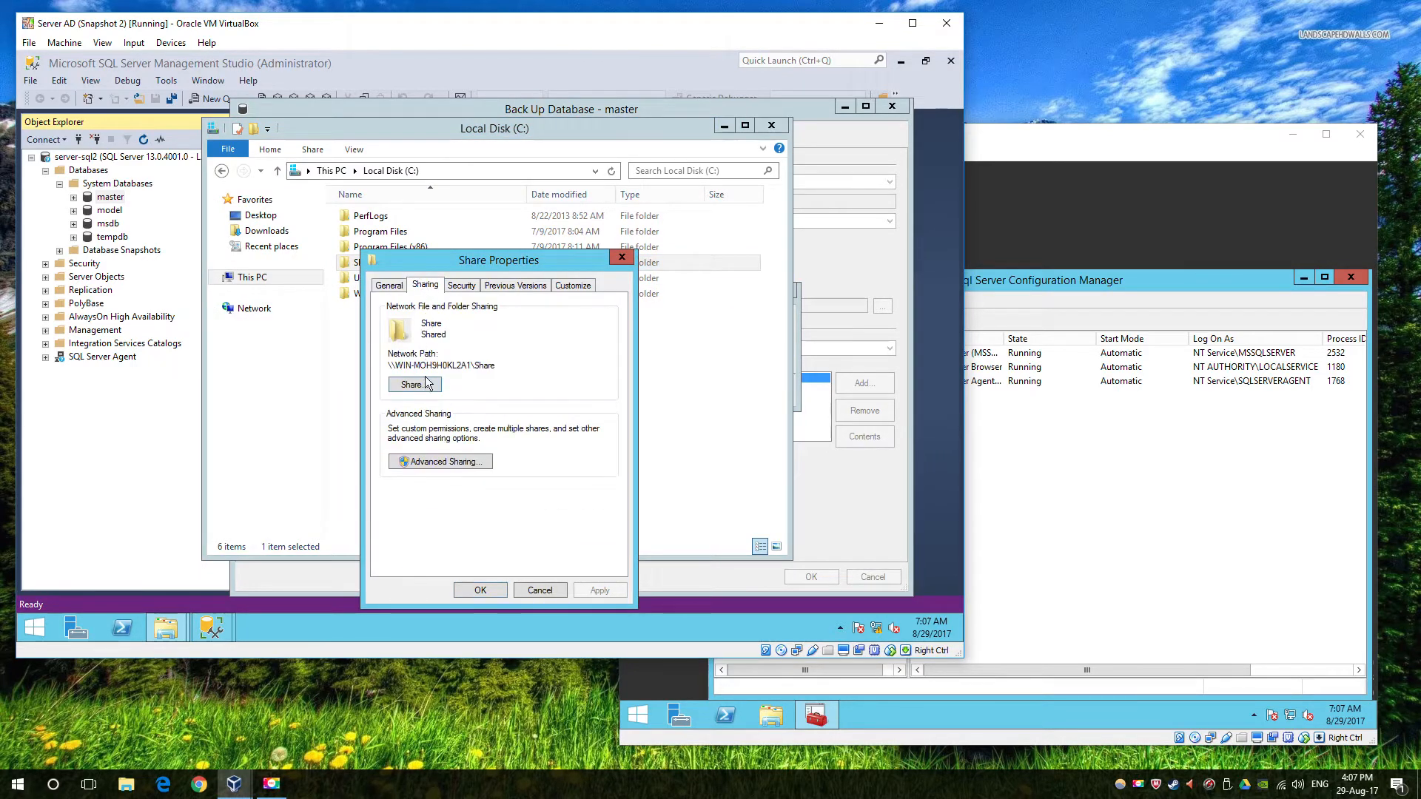
pyautogui.click(413, 384)
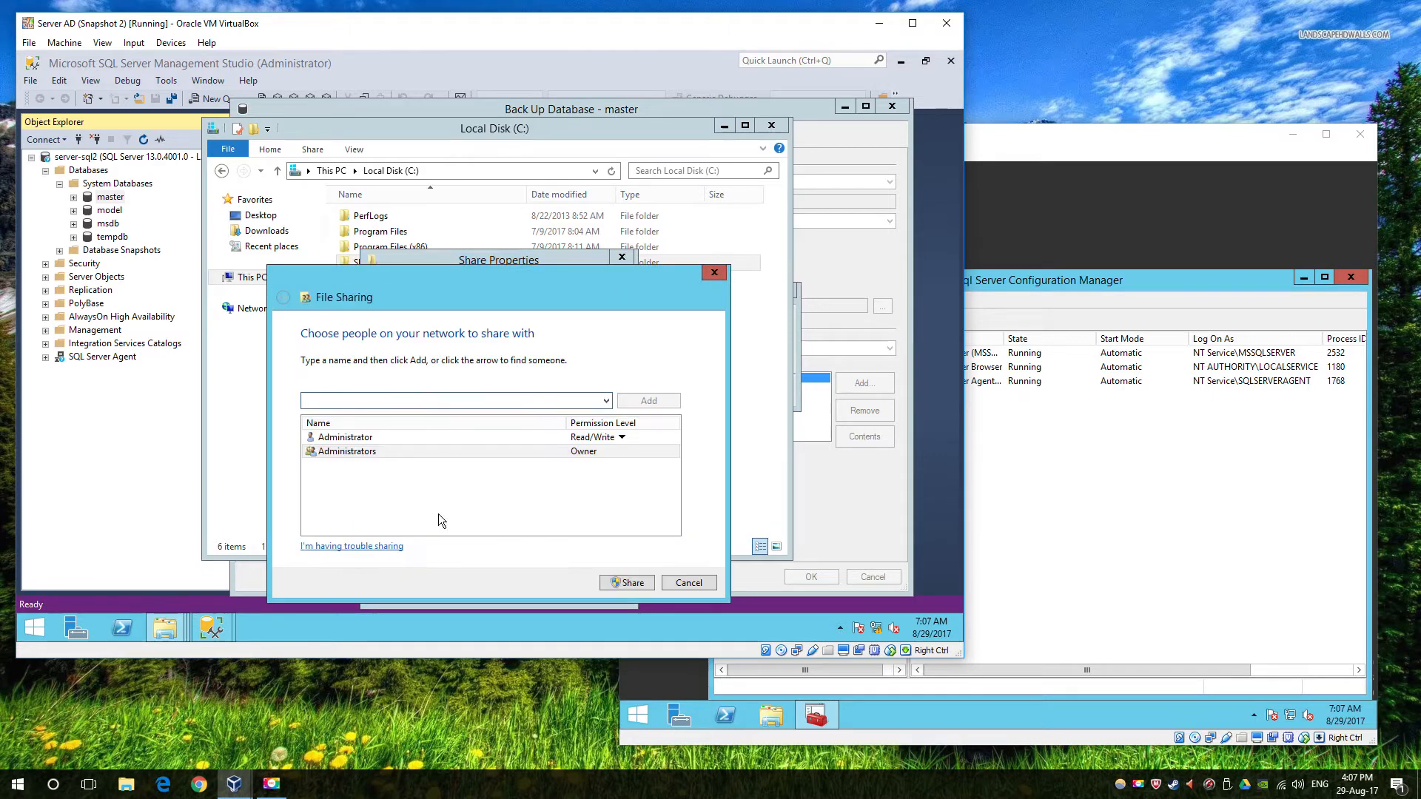
pyautogui.moveTo(416, 504)
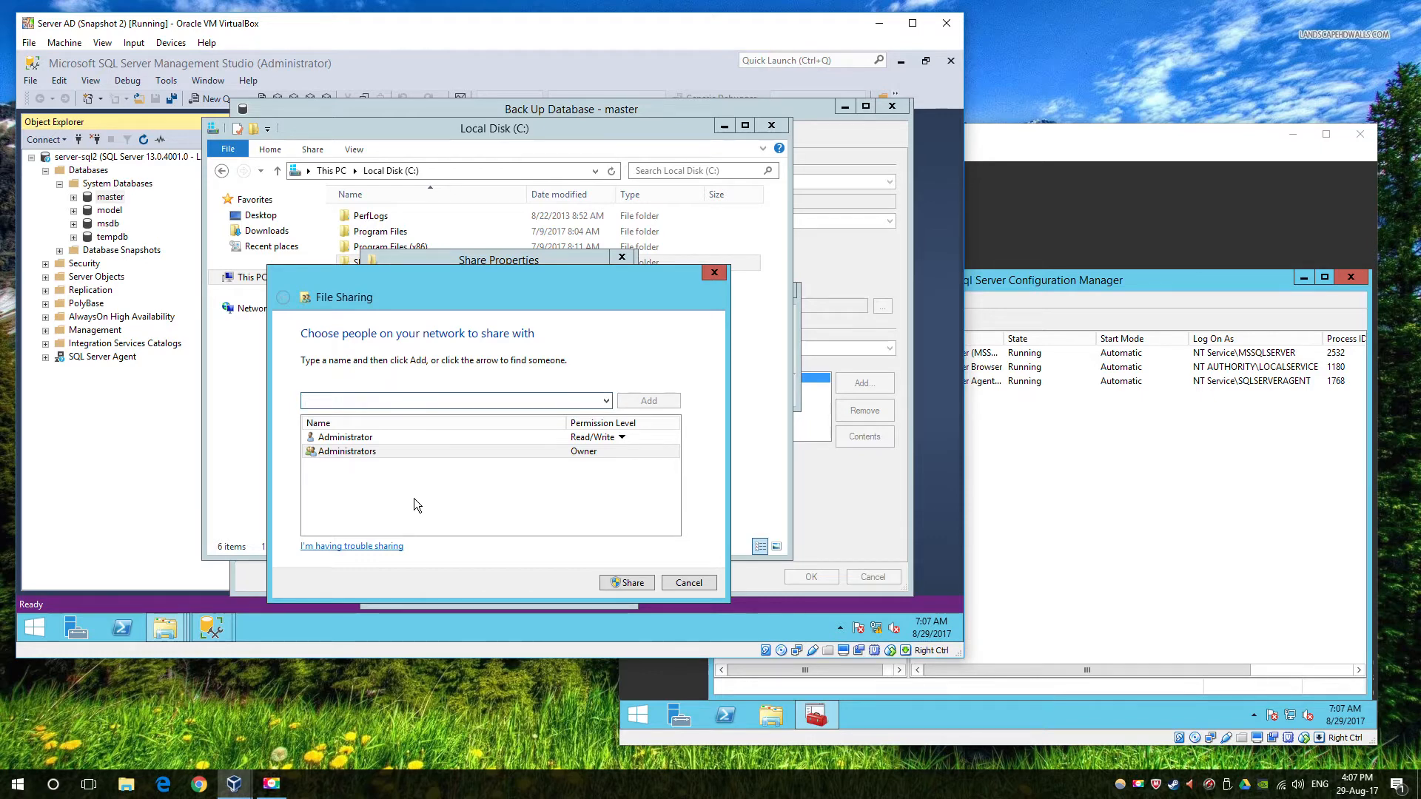
pyautogui.click(453, 400)
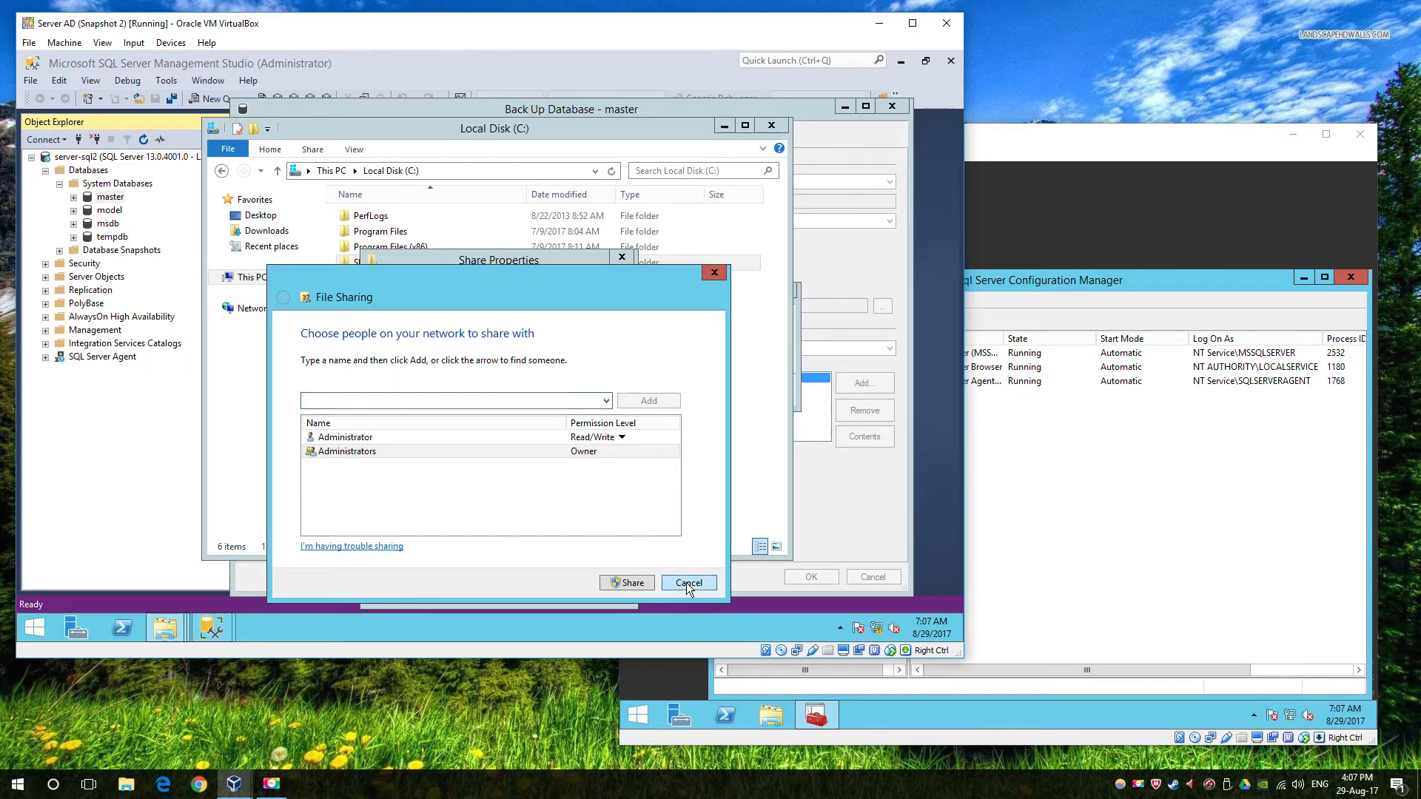
pyautogui.click(688, 583)
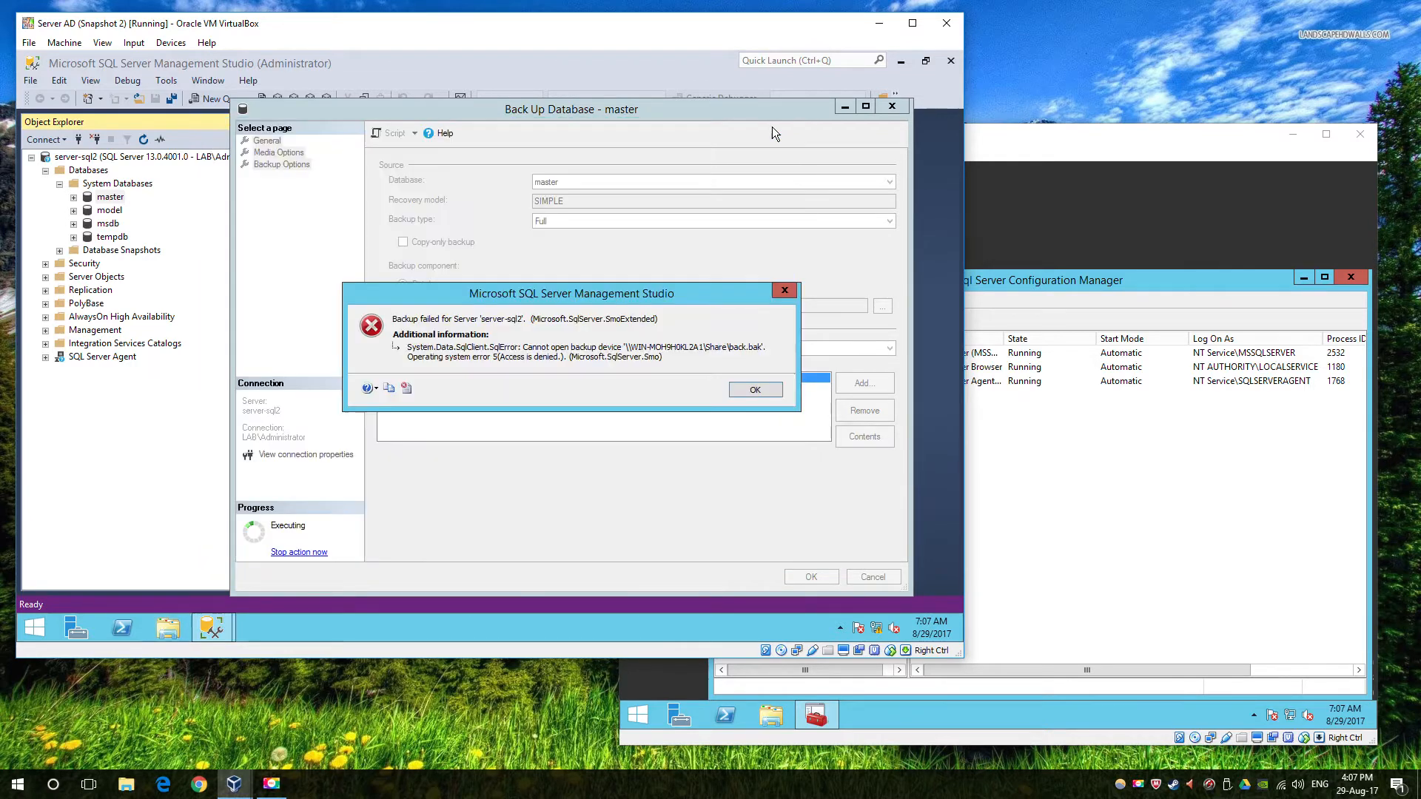
# View SQL Server Services, confirming SQL Server logs on as NT Service\MSSQLSERVER
pyautogui.click(754, 389)
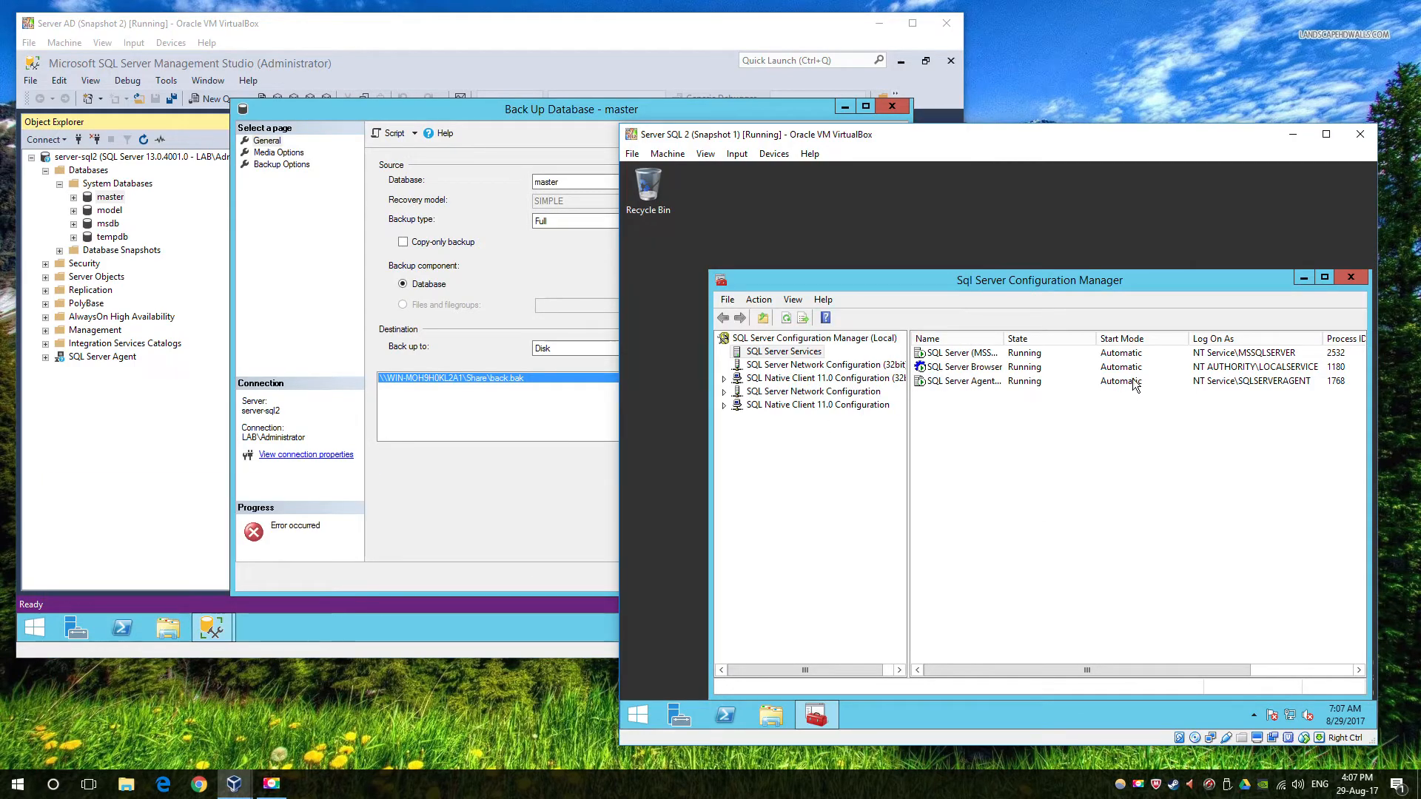
pyautogui.moveTo(456, 530)
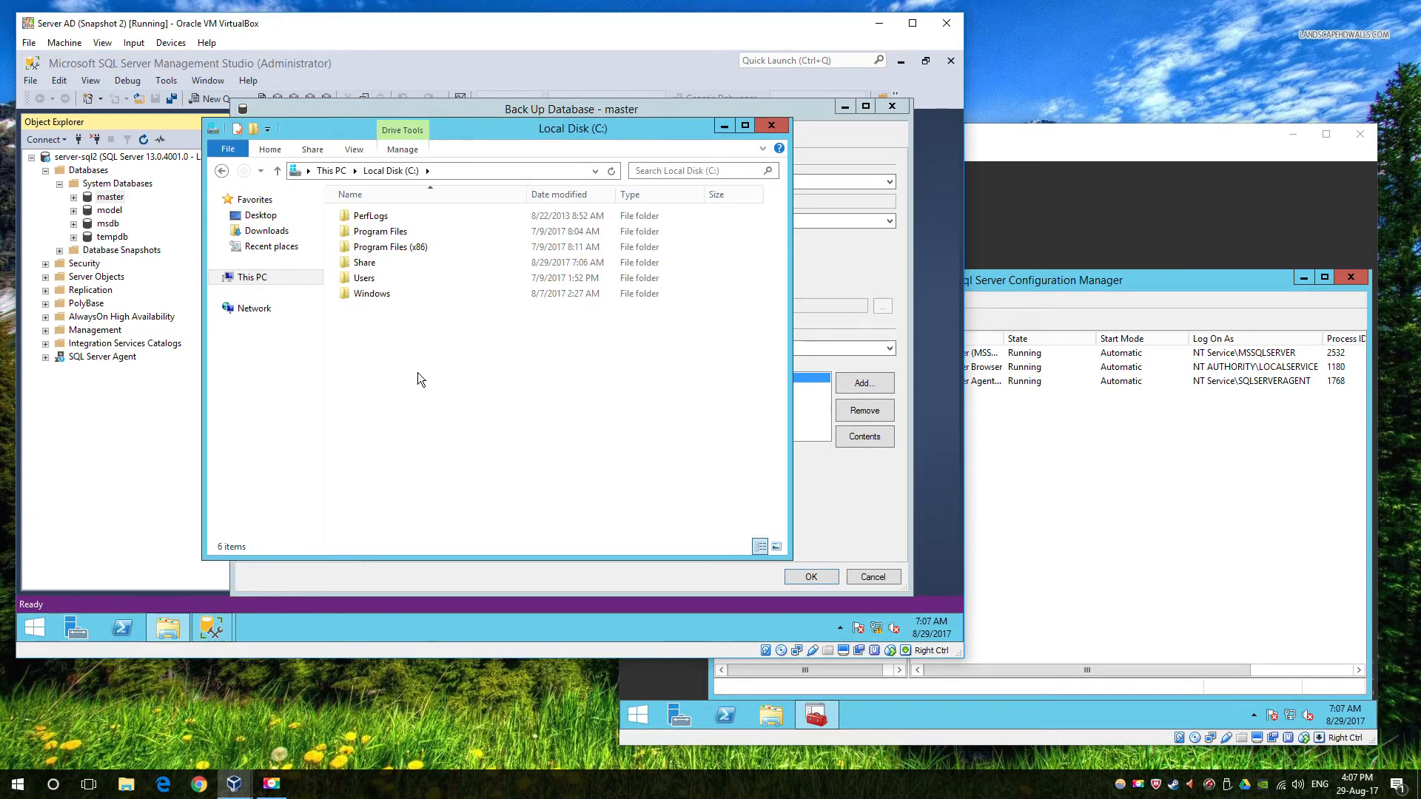
# Add the server-sql2$ computer account to the Share folder's sharing list
pyautogui.rightClick(365, 262)
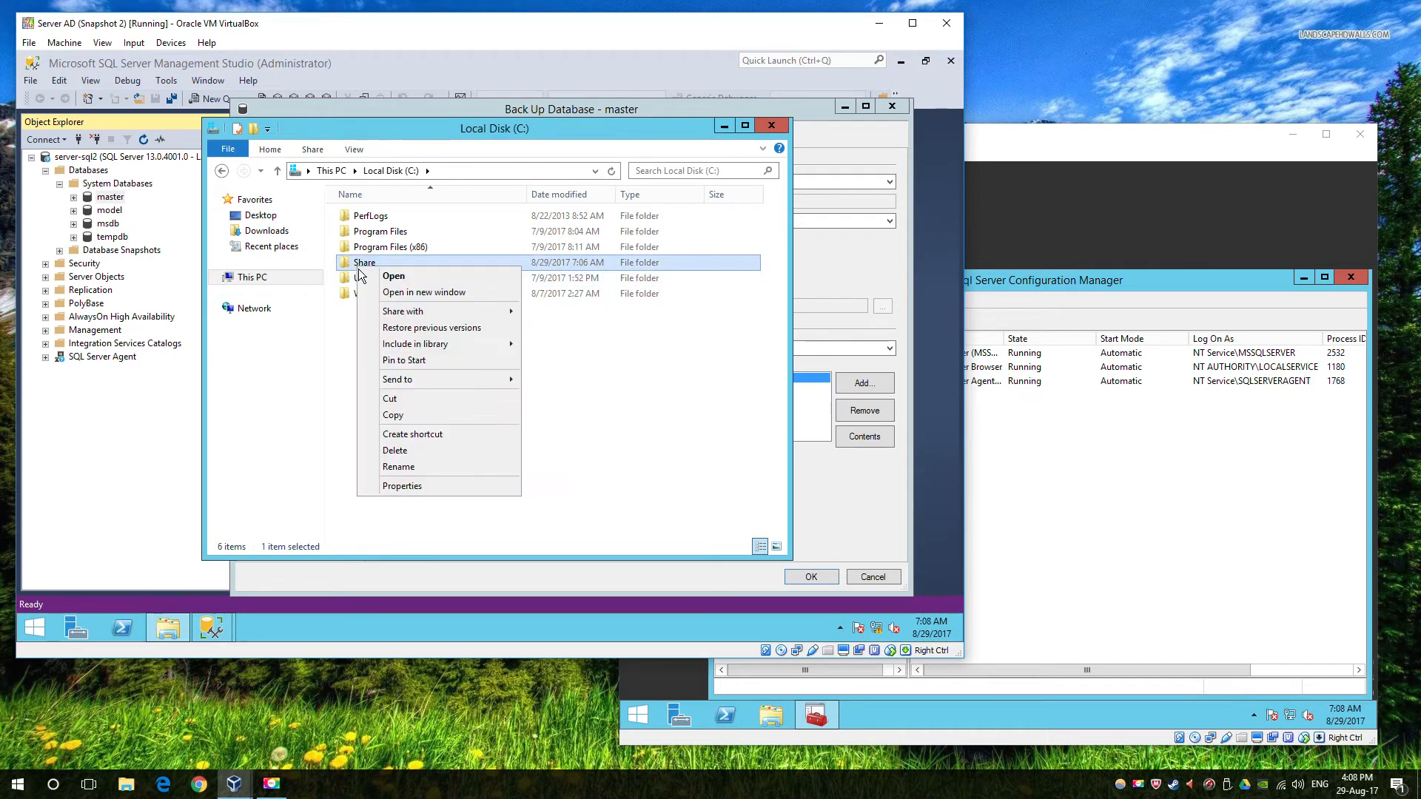
pyautogui.click(403, 485)
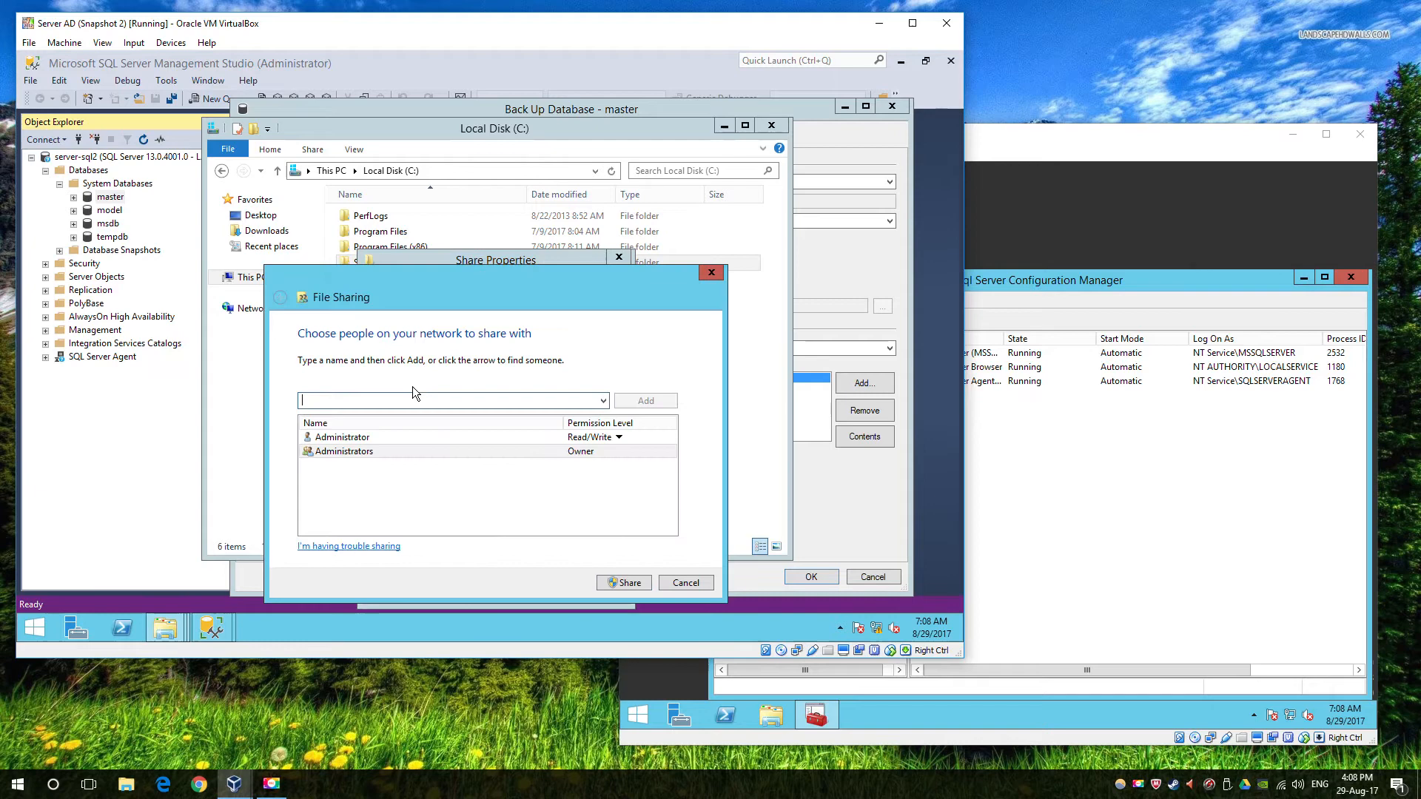
pyautogui.write('server-sql2$')
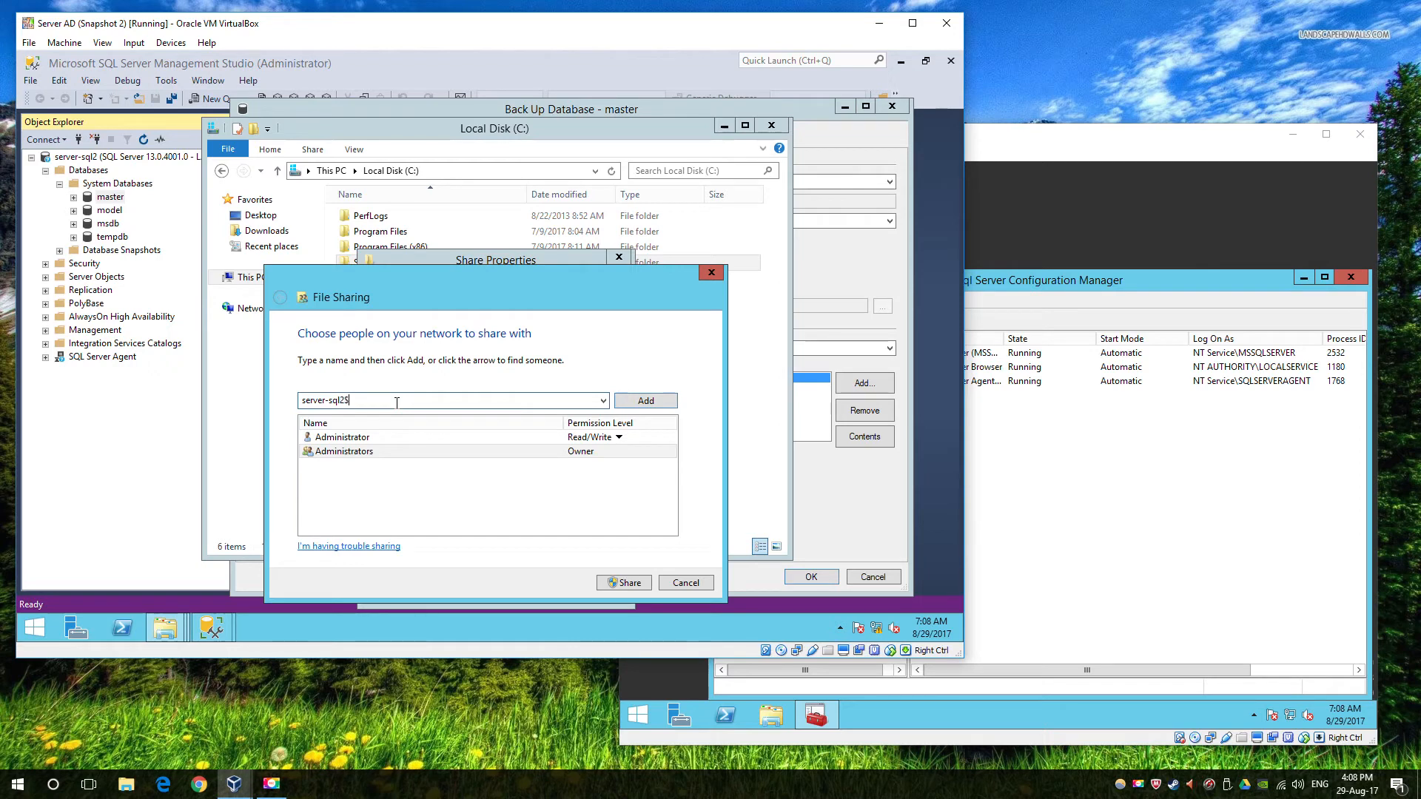
pyautogui.click(644, 399)
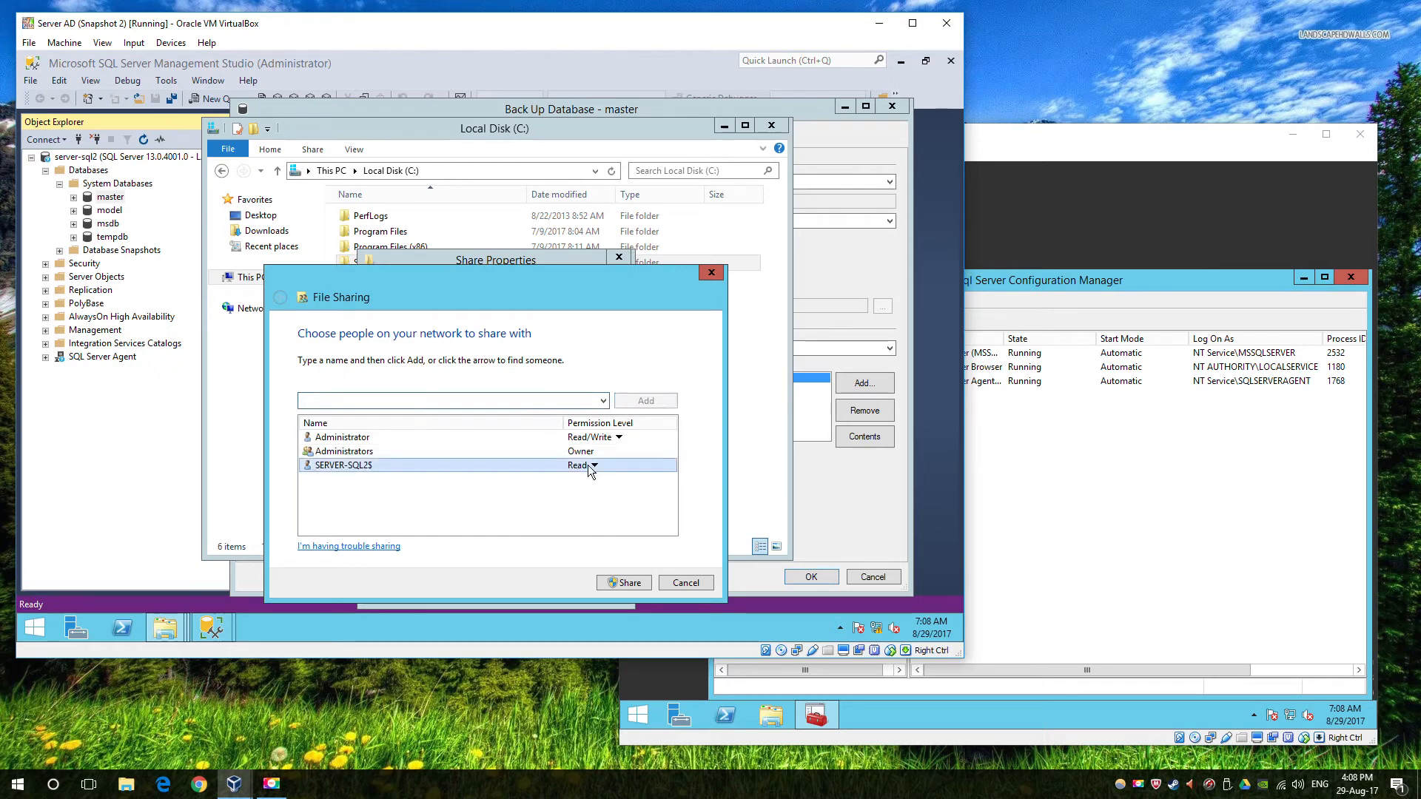
# Apply the new sharing permissions and close the Share folder's properties
pyautogui.click(623, 583)
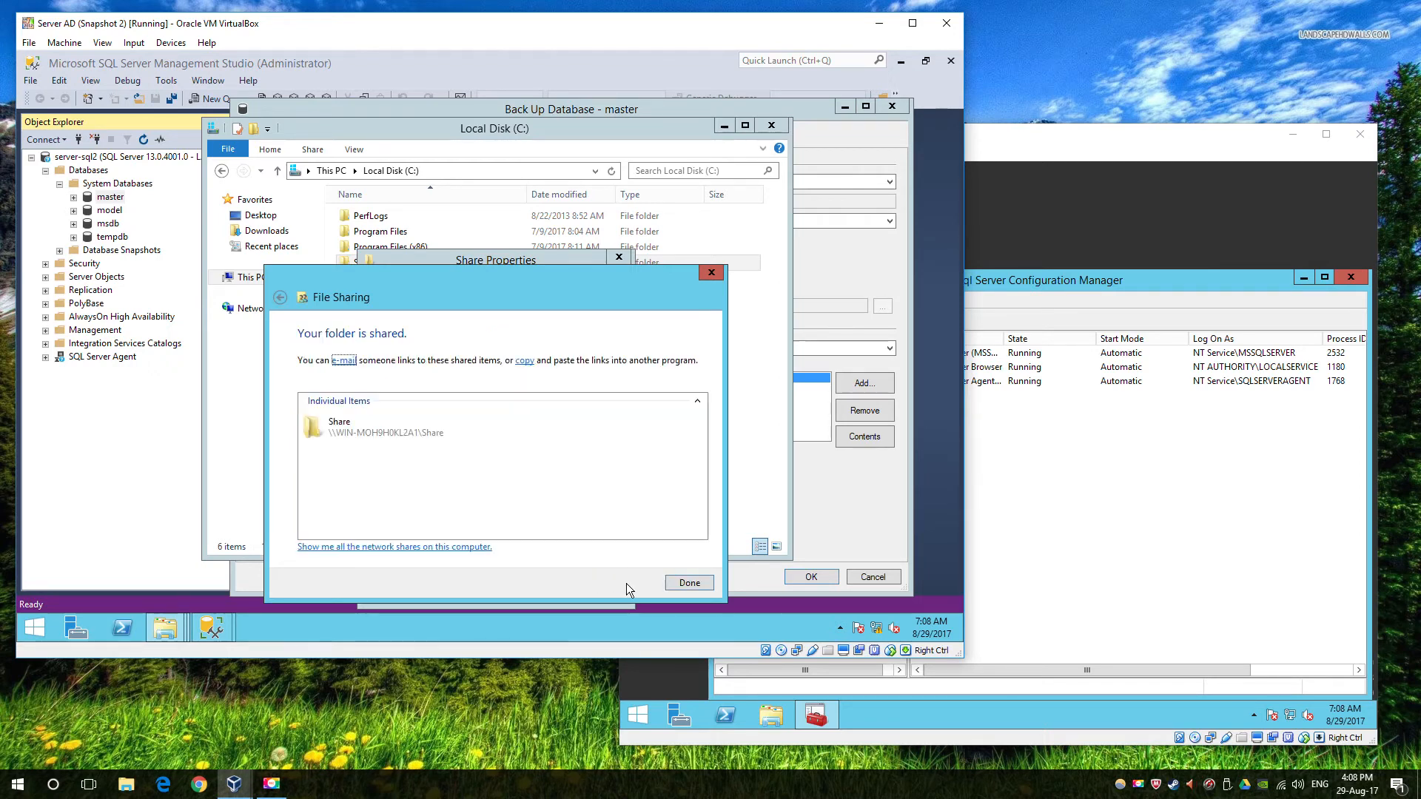
pyautogui.click(688, 582)
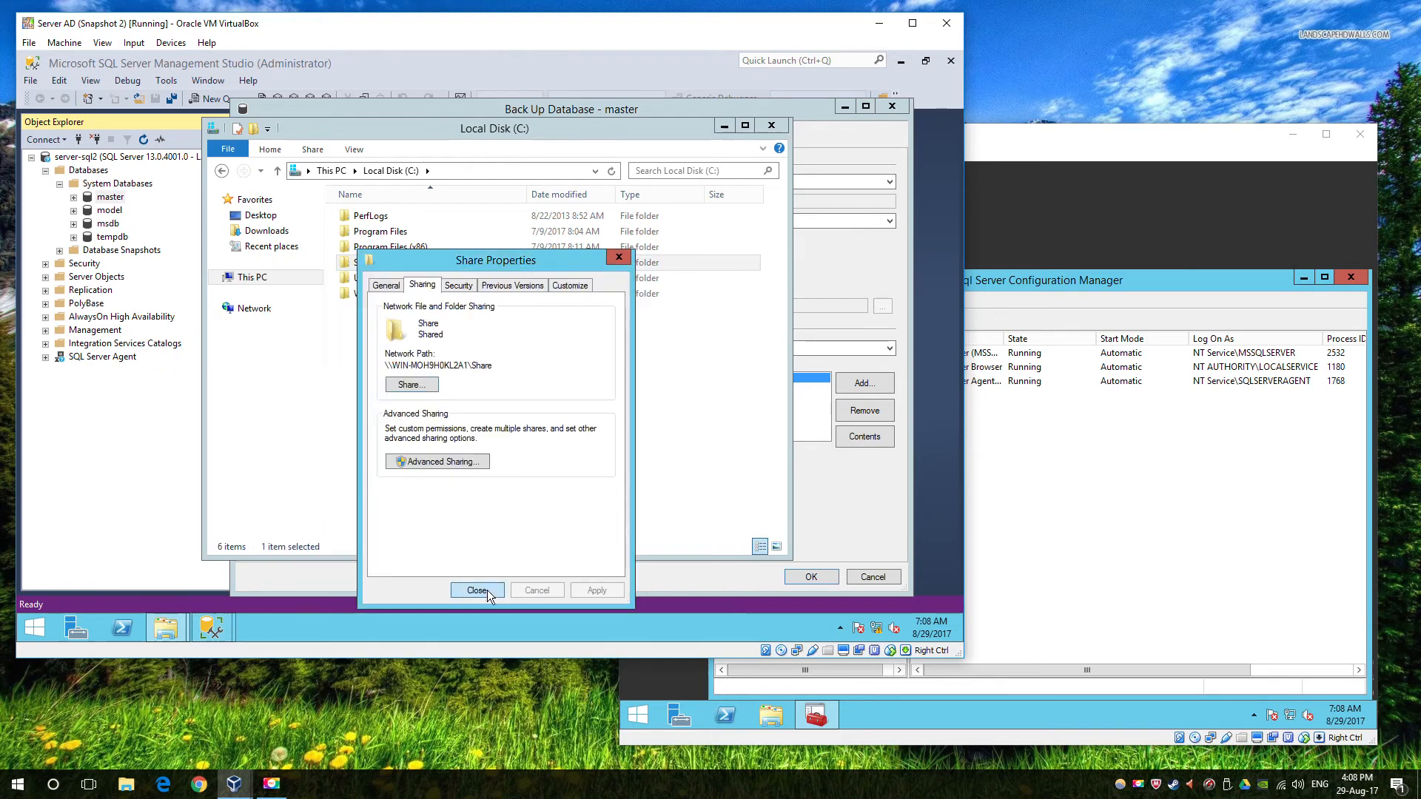
pyautogui.click(477, 590)
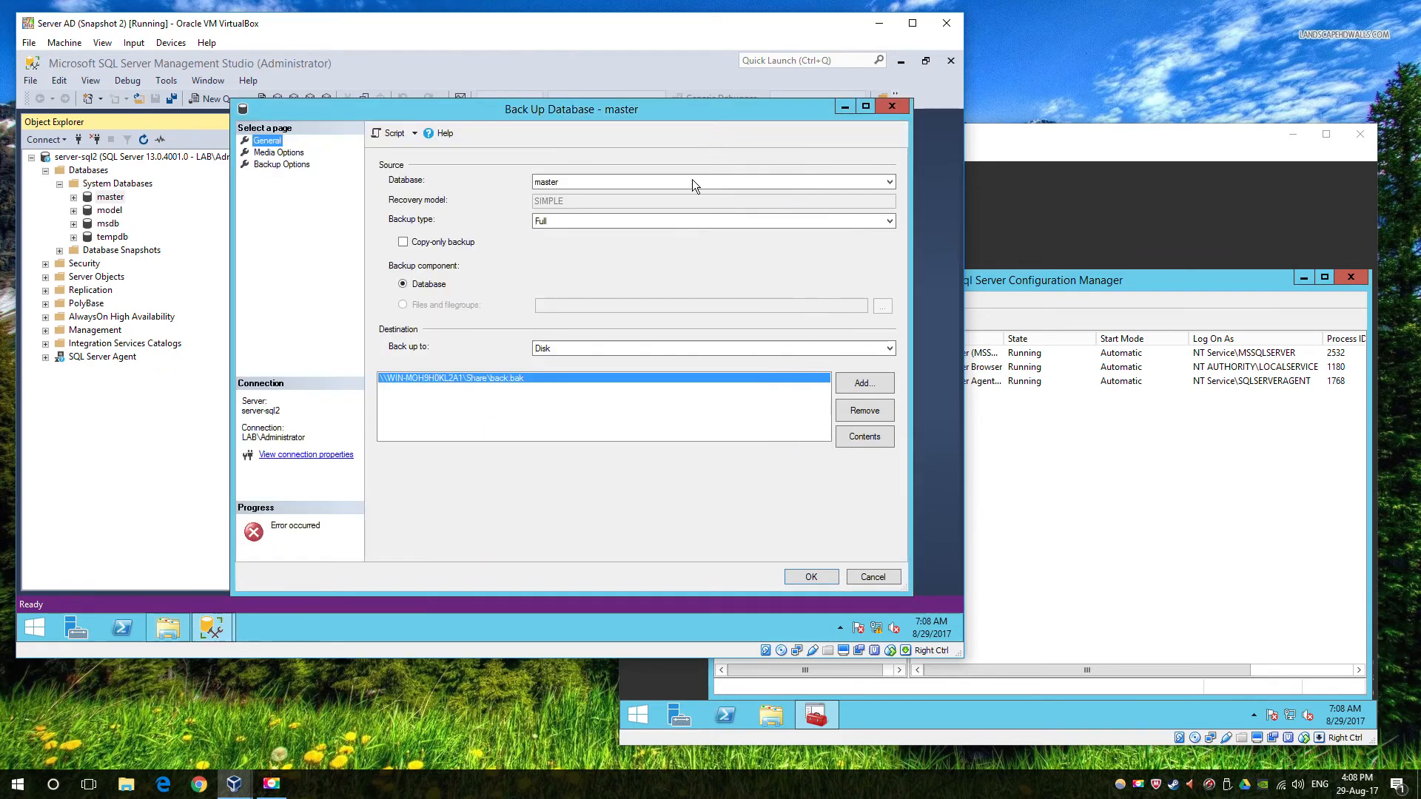
# Rerun the master backup and confirm it completes successfully to the network share
pyautogui.click(809, 577)
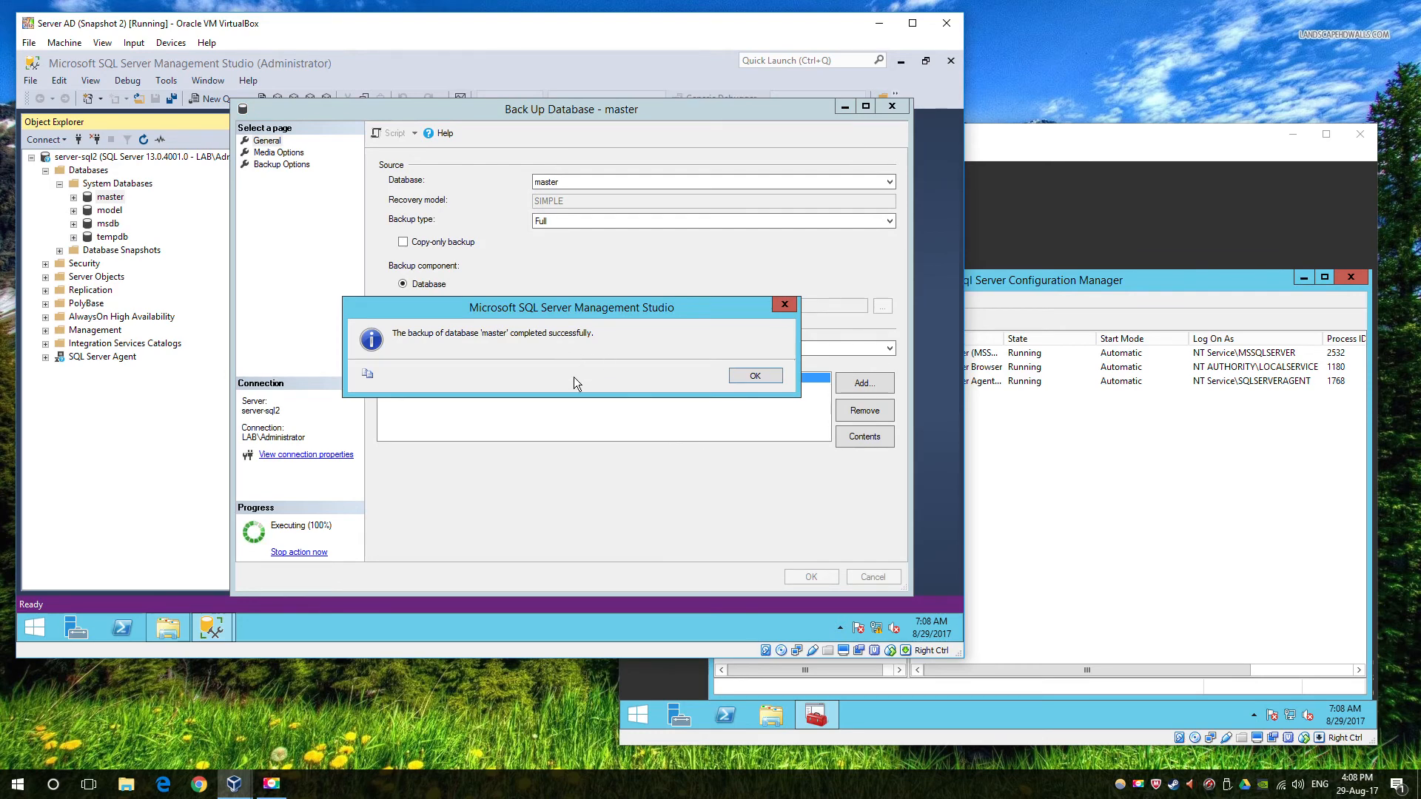
pyautogui.moveTo(557, 504)
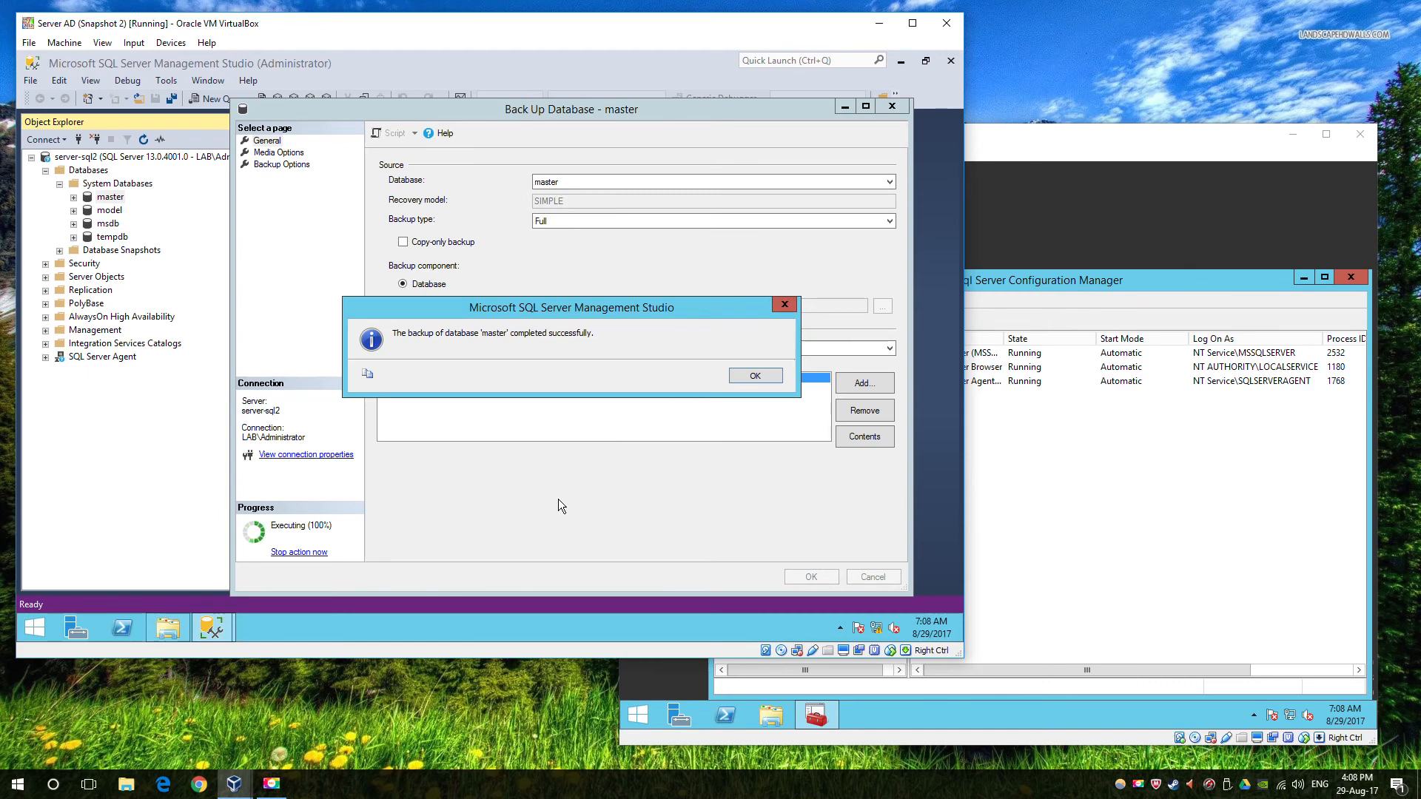